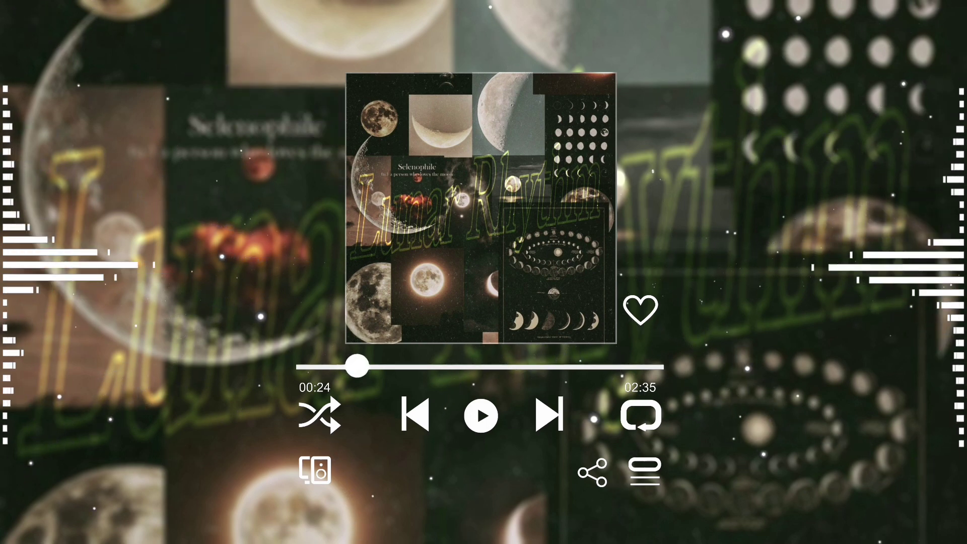
pyautogui.click(483, 416)
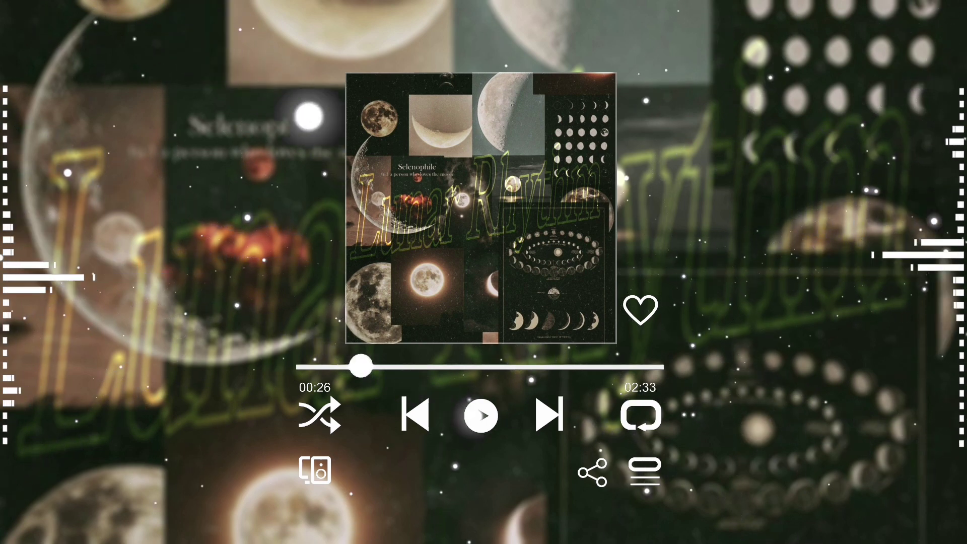